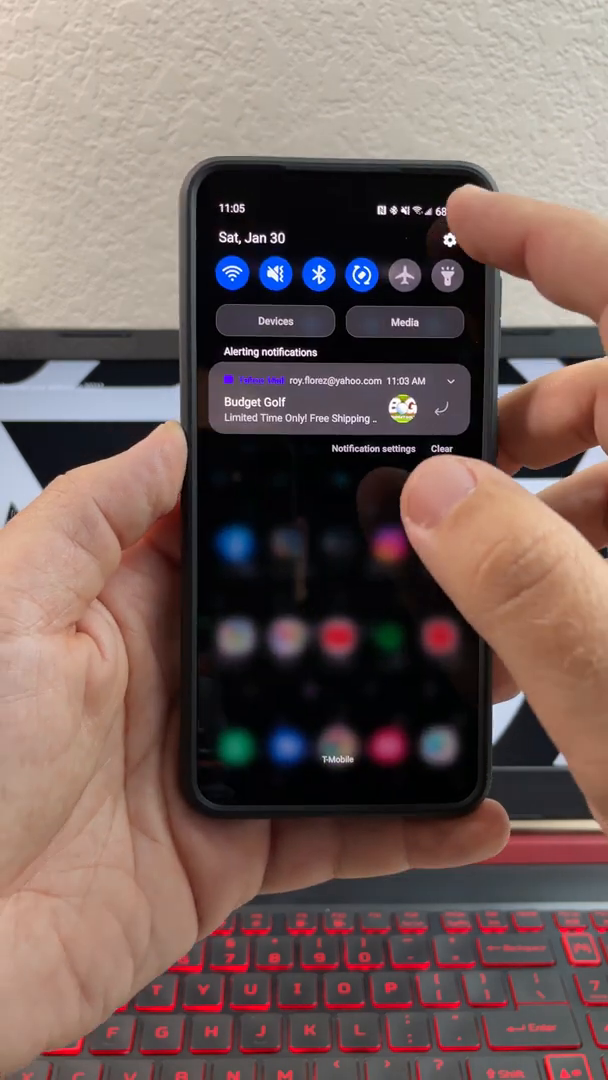
- Go from Settings through About phone to Software information showing One UI 3.1 and Android 11
click(458, 239)
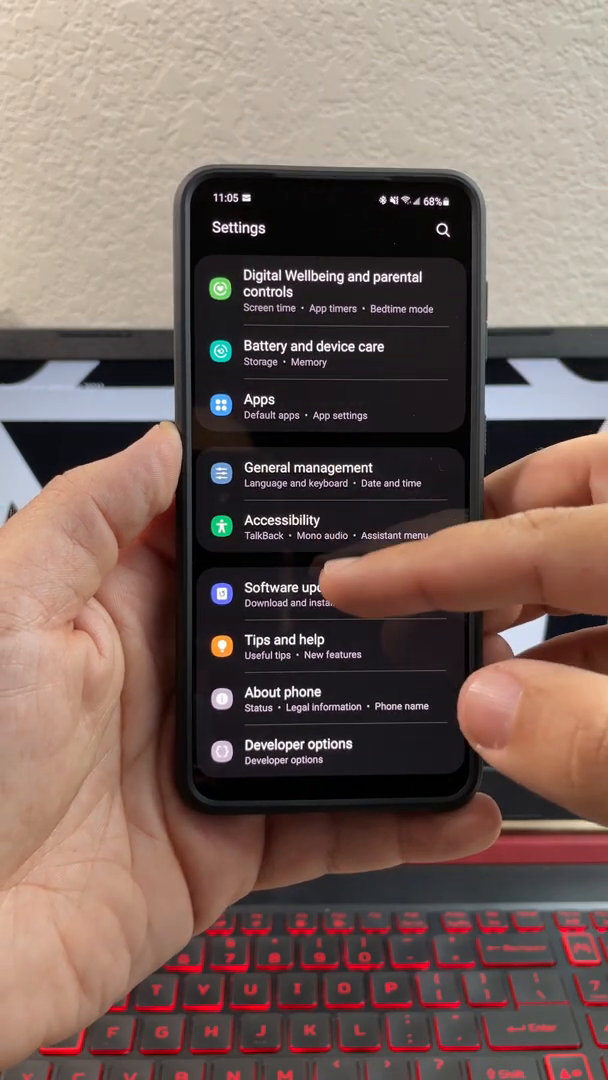
click(283, 699)
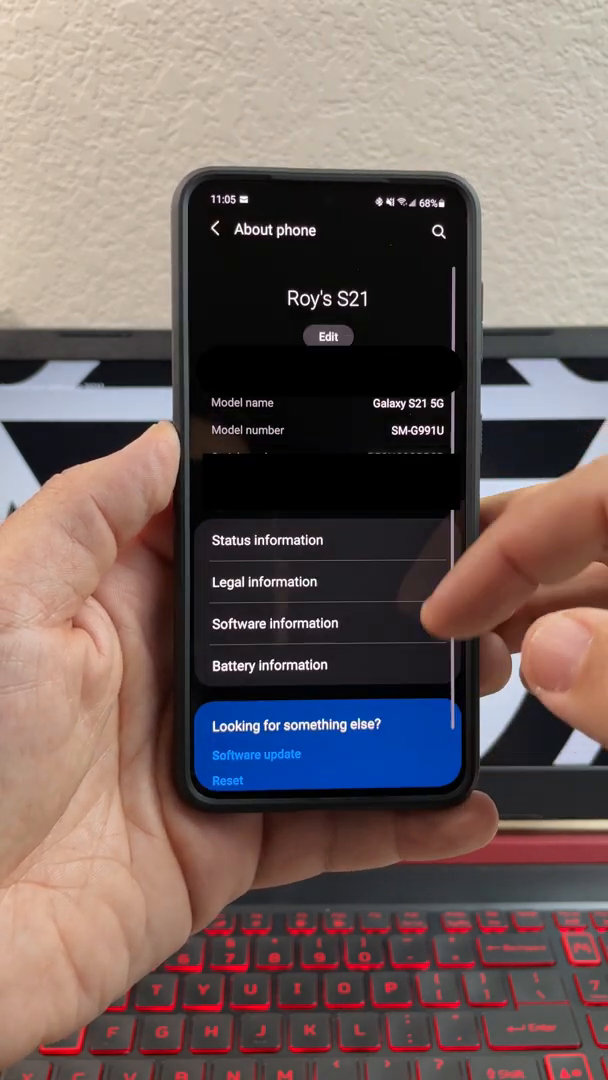
click(274, 623)
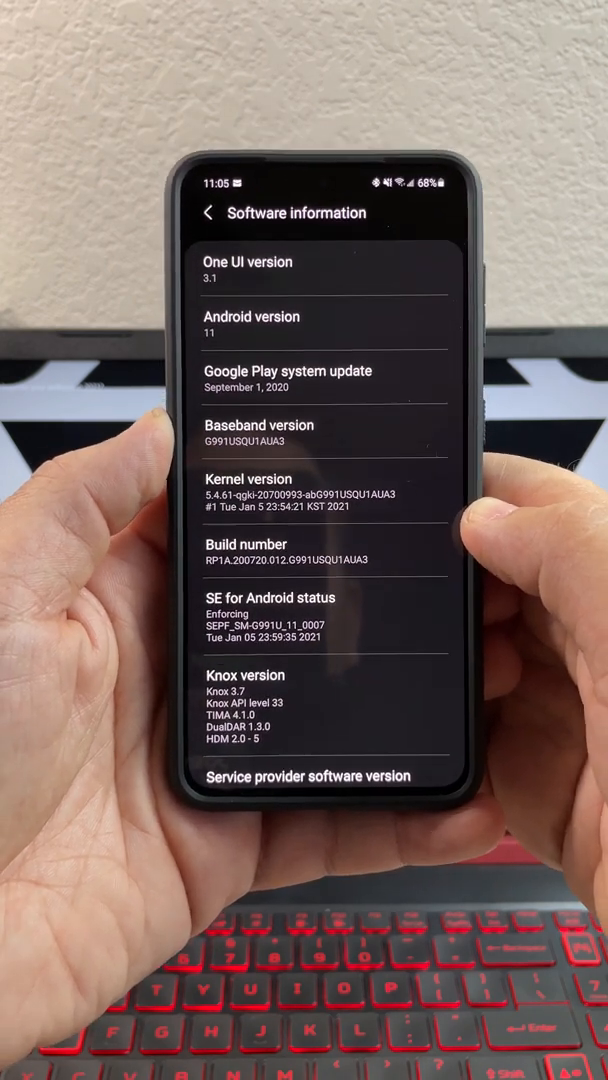
- Return to the main Settings list and open Developer options
click(211, 213)
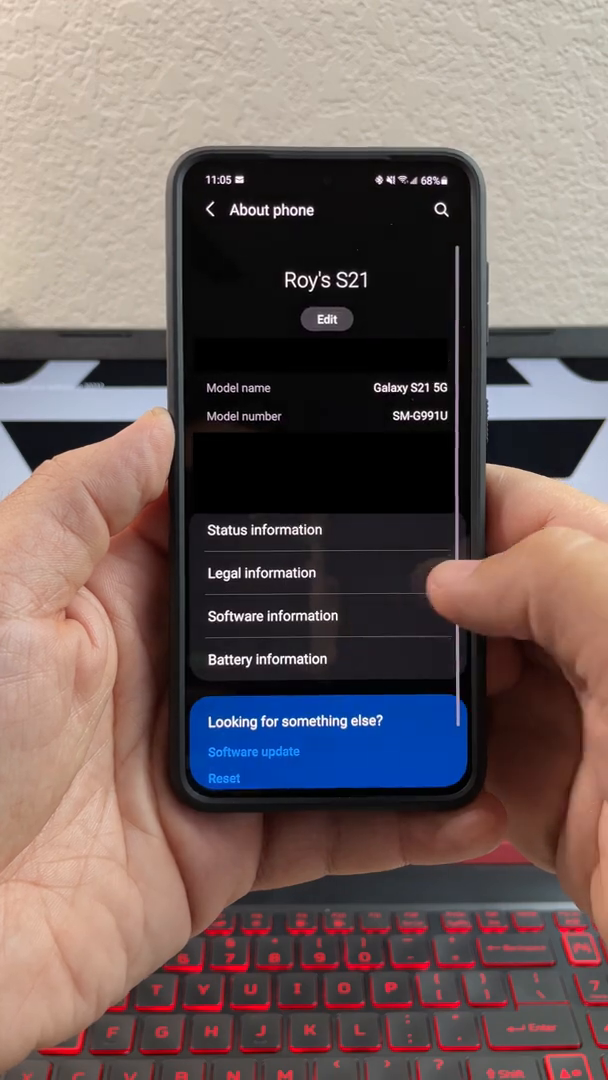
click(211, 210)
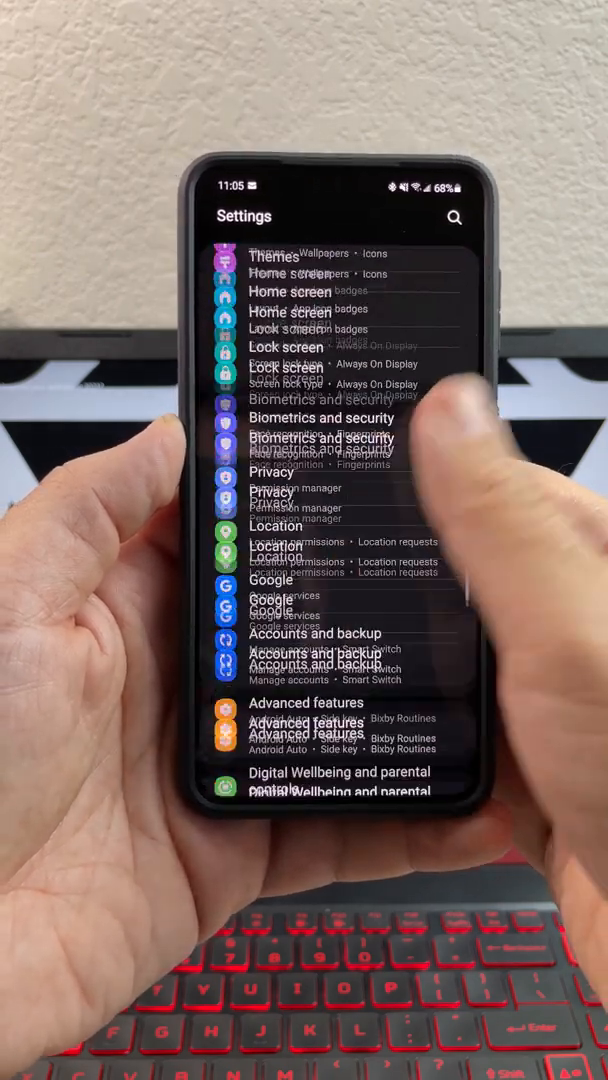
scroll(down, 3)
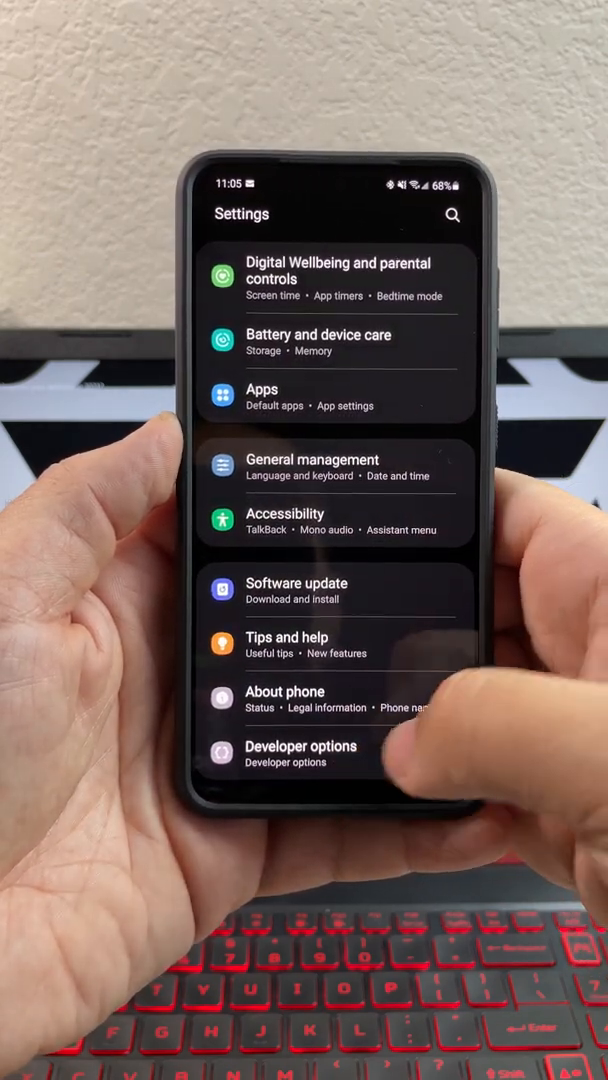
click(300, 754)
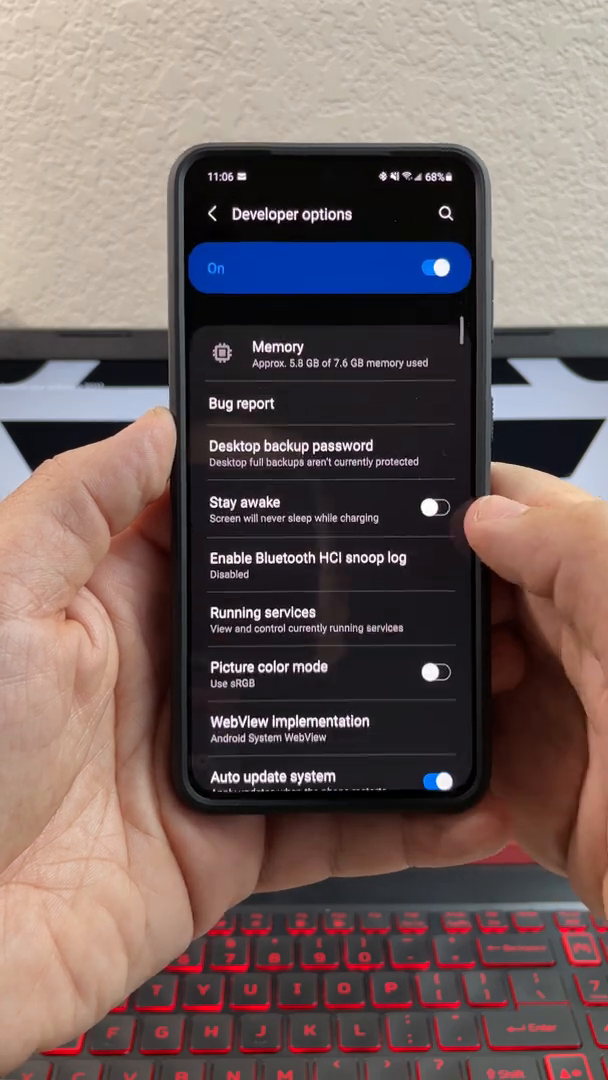
- Scroll to the Drawing section's window, transition and animator scales at 1x
scroll(down, 3)
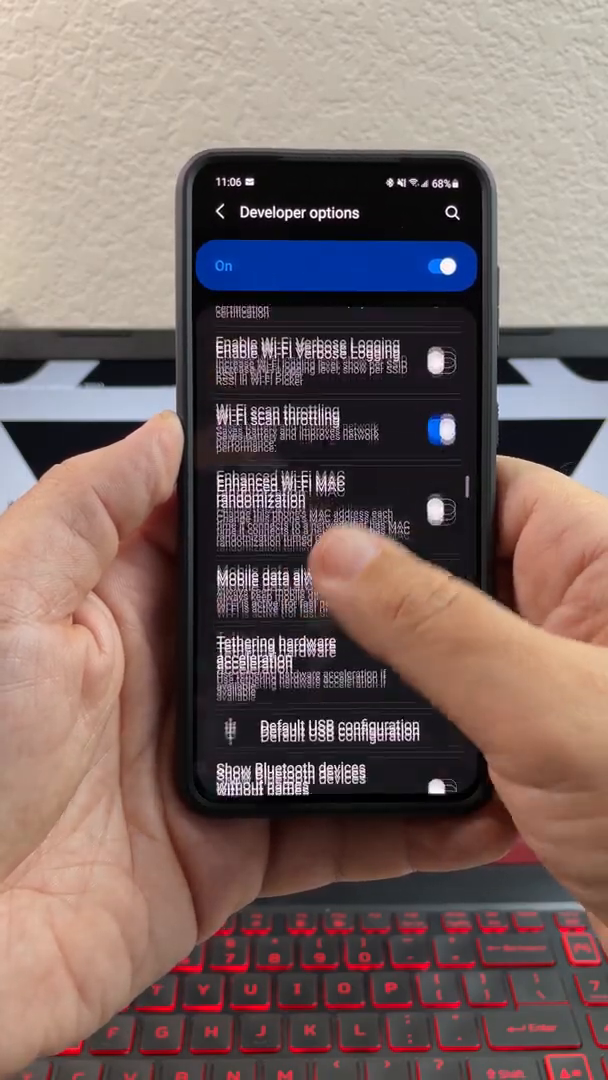
scroll(down, 3)
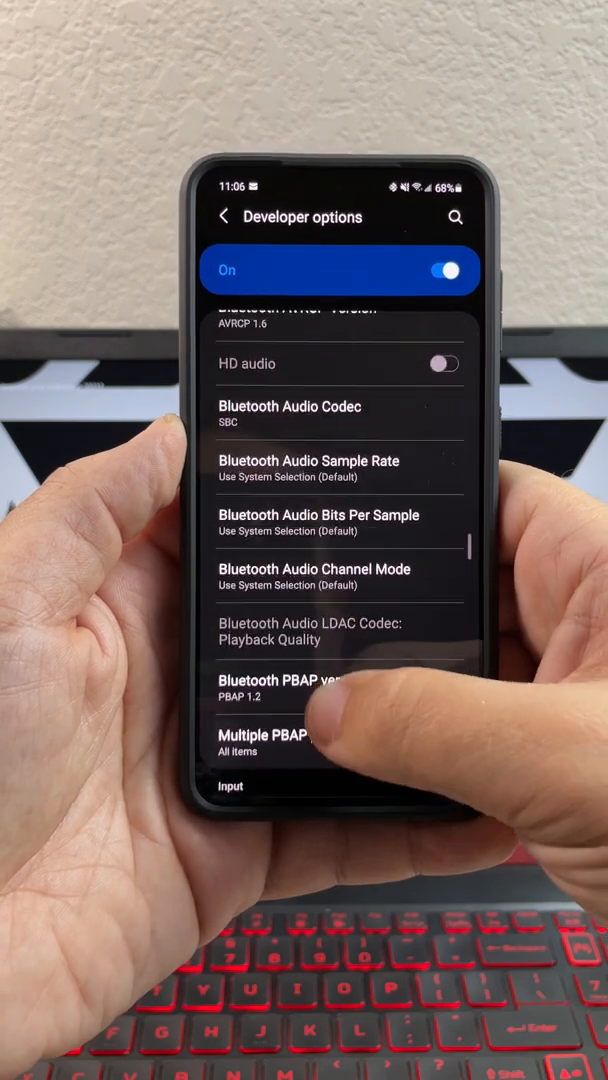
scroll(down, 3)
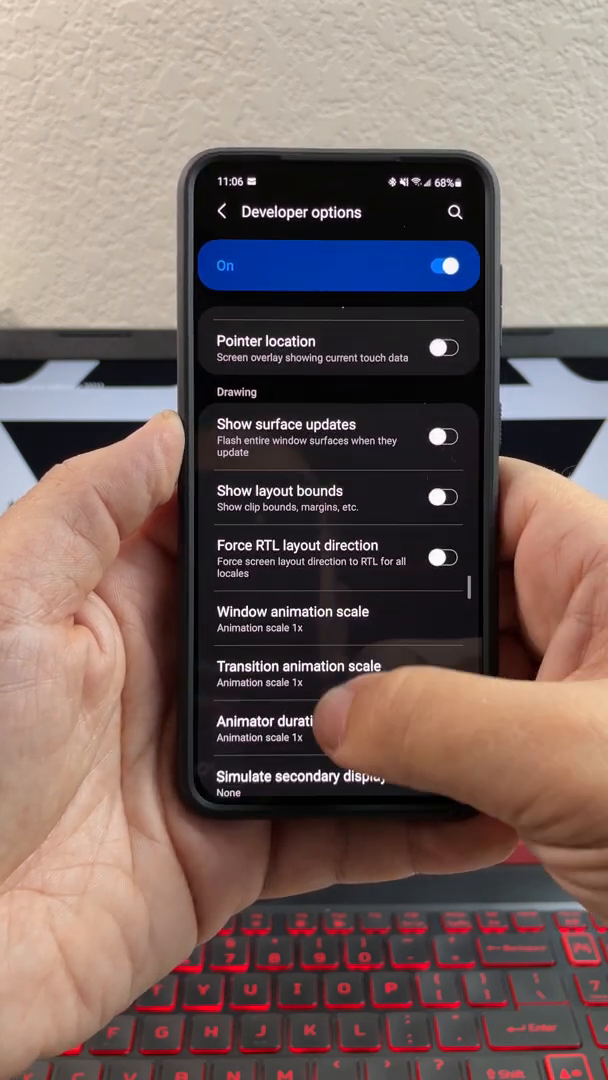
scroll(down, 3)
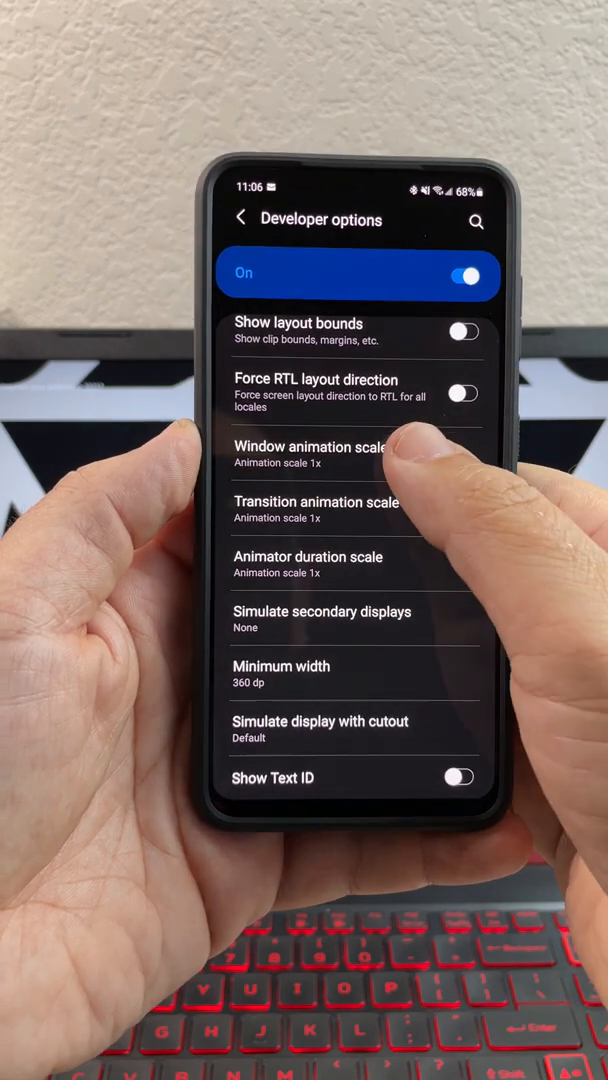
- Return to the home screen and pull down the notification panel
click(320, 455)
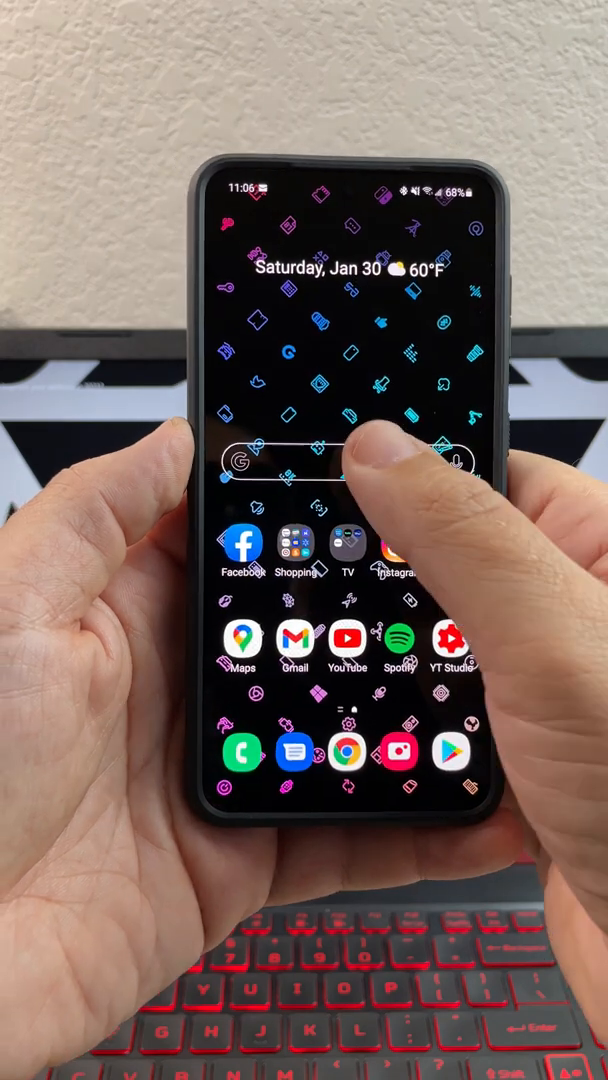
scroll(down, 3)
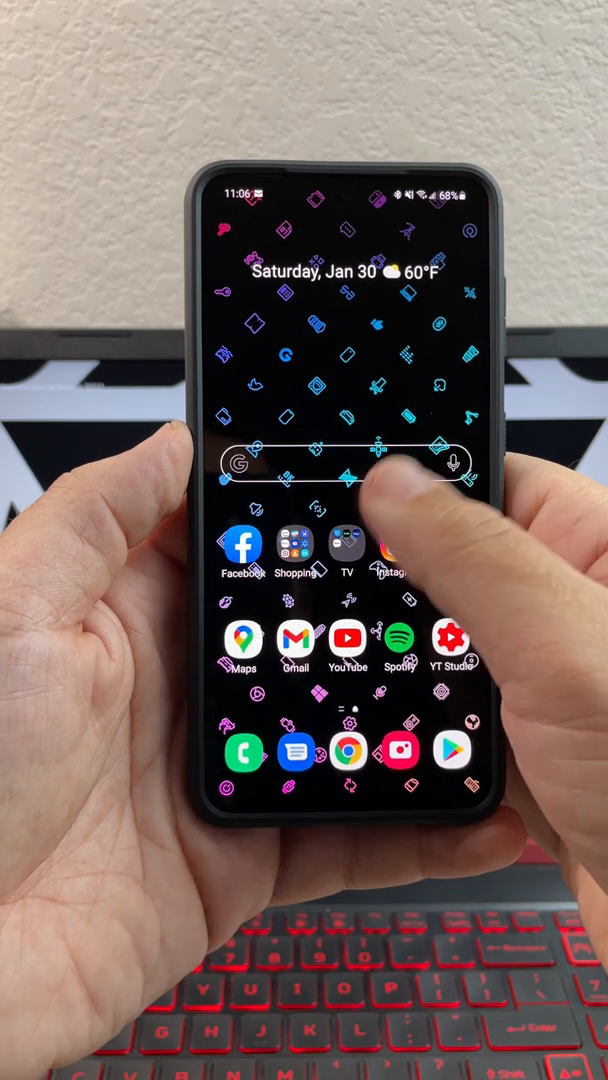
drag(304, 190, 304, 500)
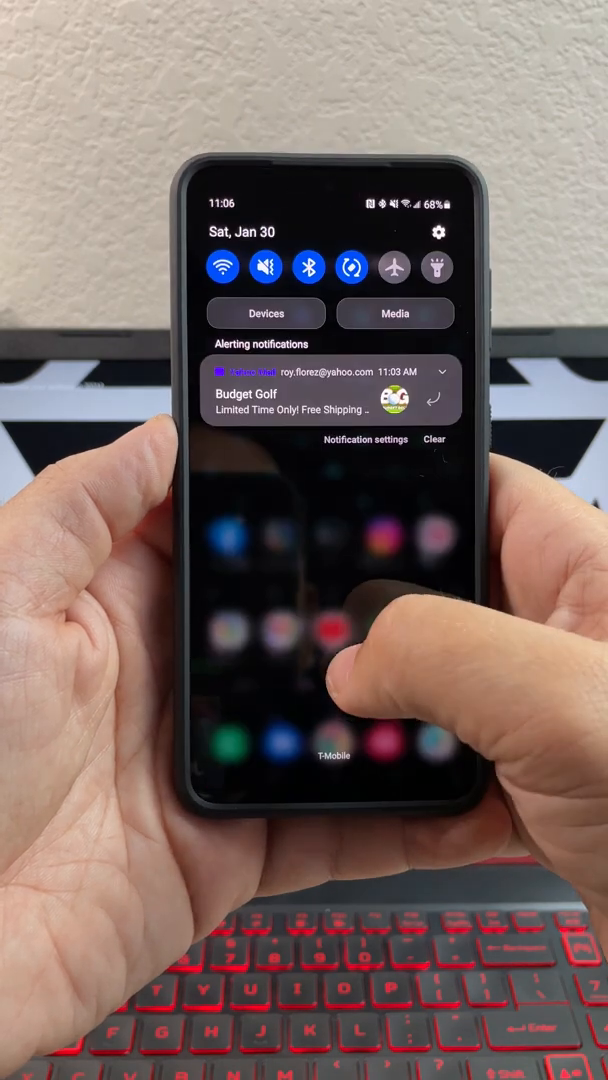
scroll(down, 3)
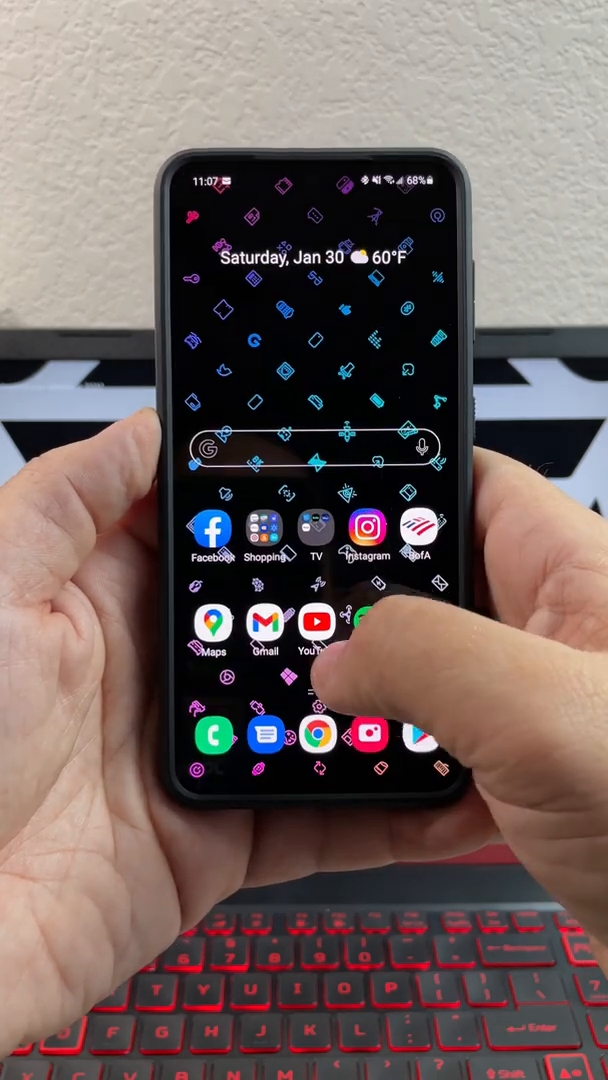
- Close the notification panel to show the home screen with date, weather and apps
scroll(left, 3)
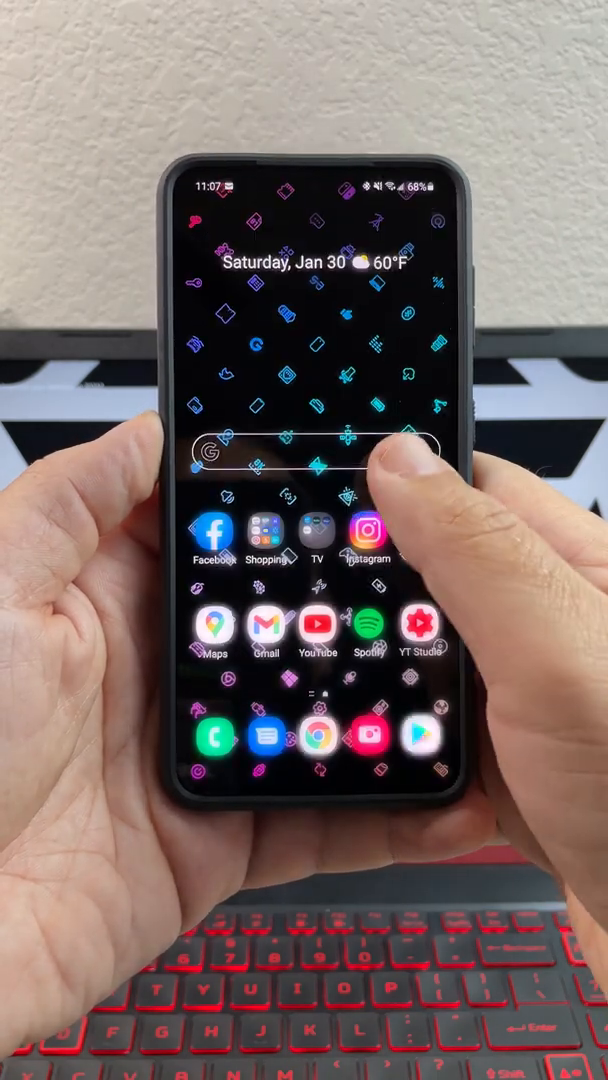